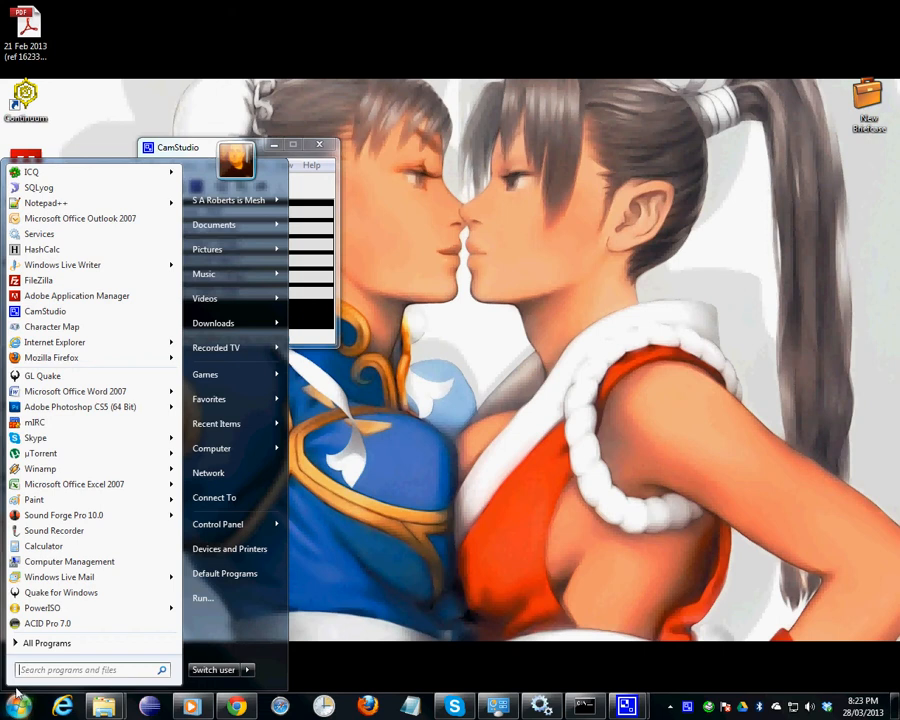
mouse_move(80, 218)
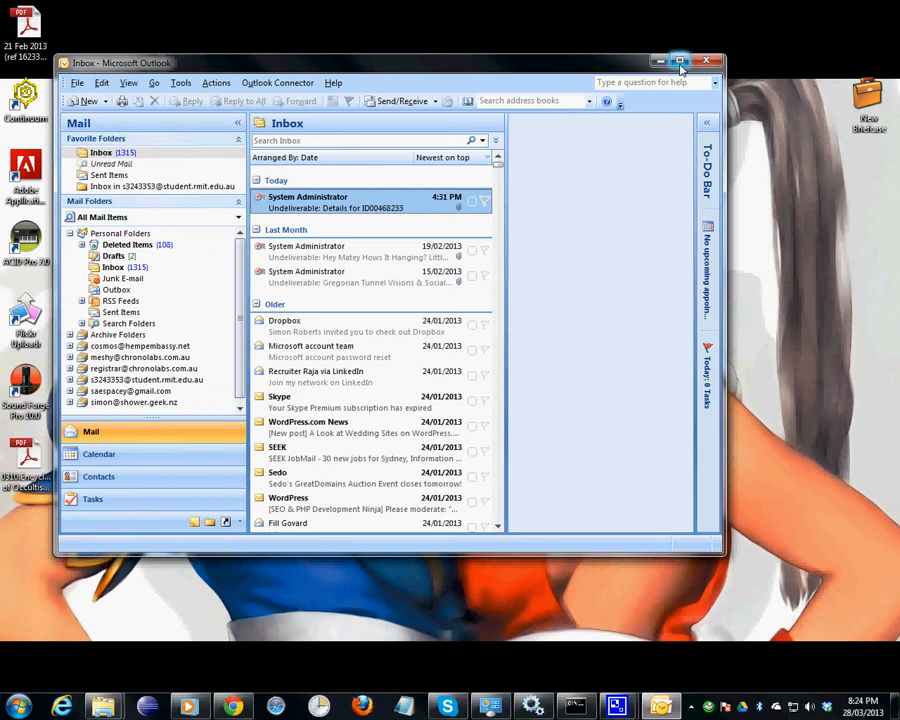
Maximize the Outlook window and restore newest-on-top sorting of the Inbox
click(679, 61)
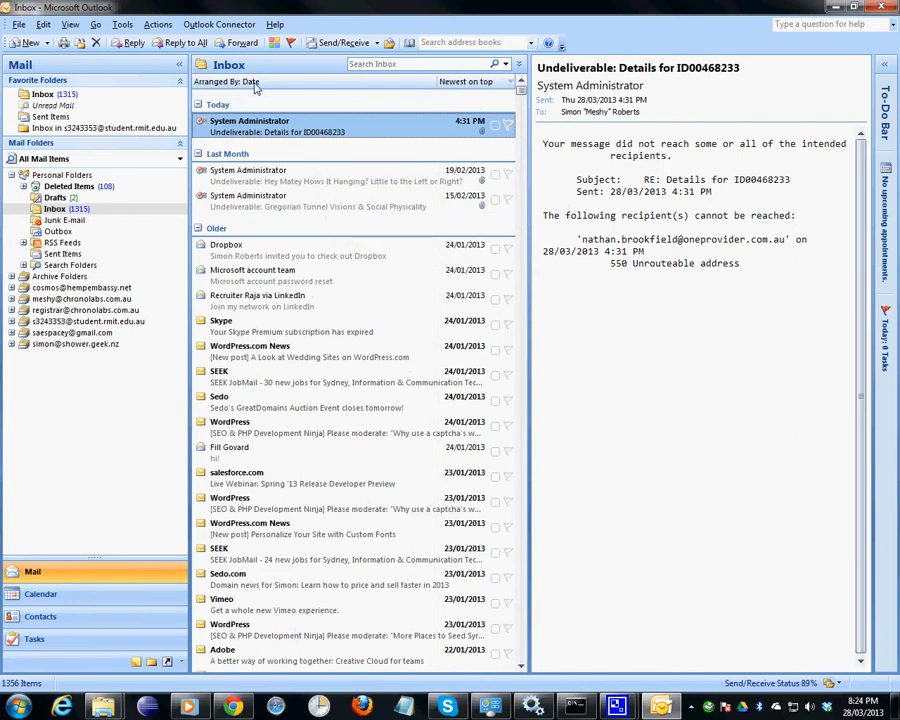
mouse_move(463, 81)
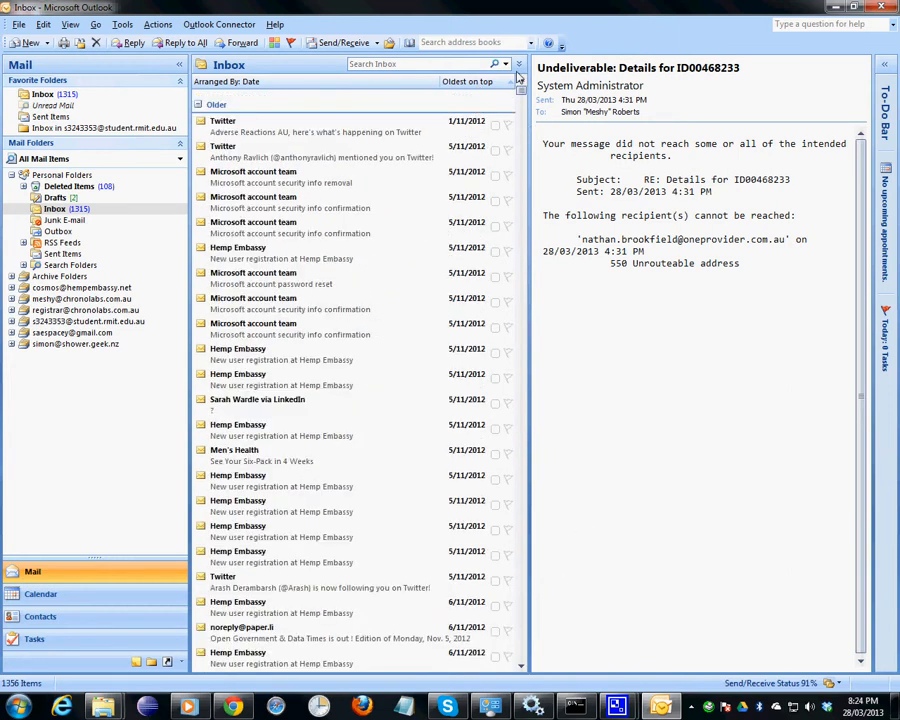
click(466, 81)
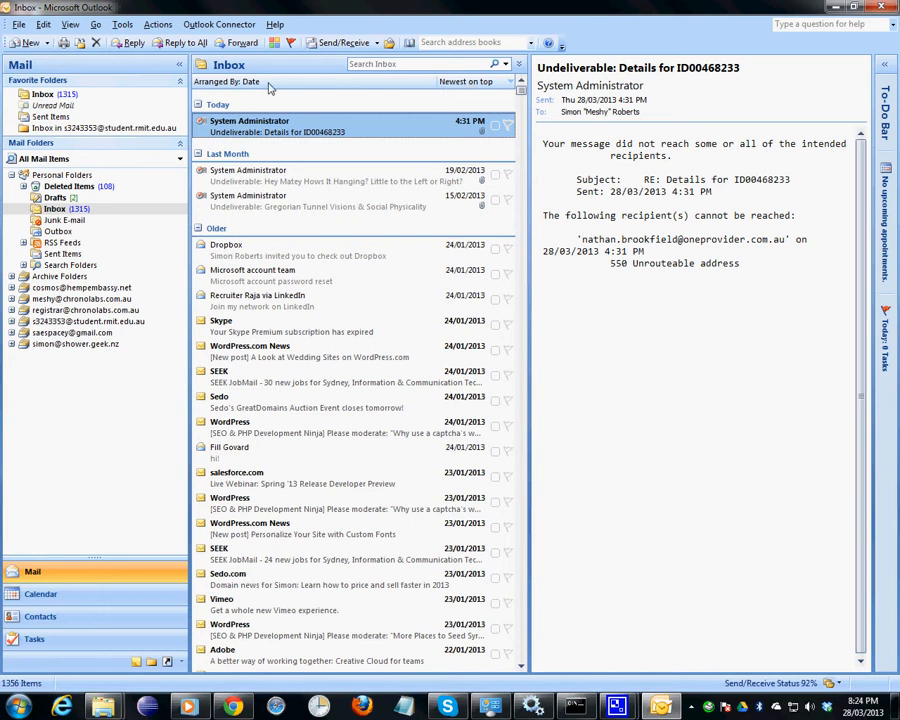
click(235, 81)
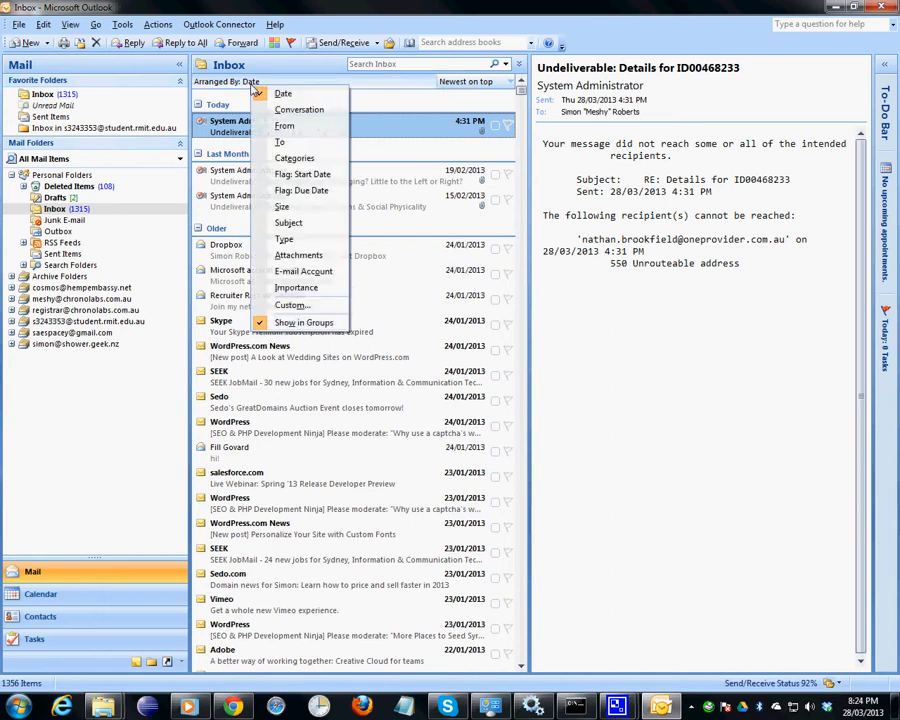
mouse_move(298, 109)
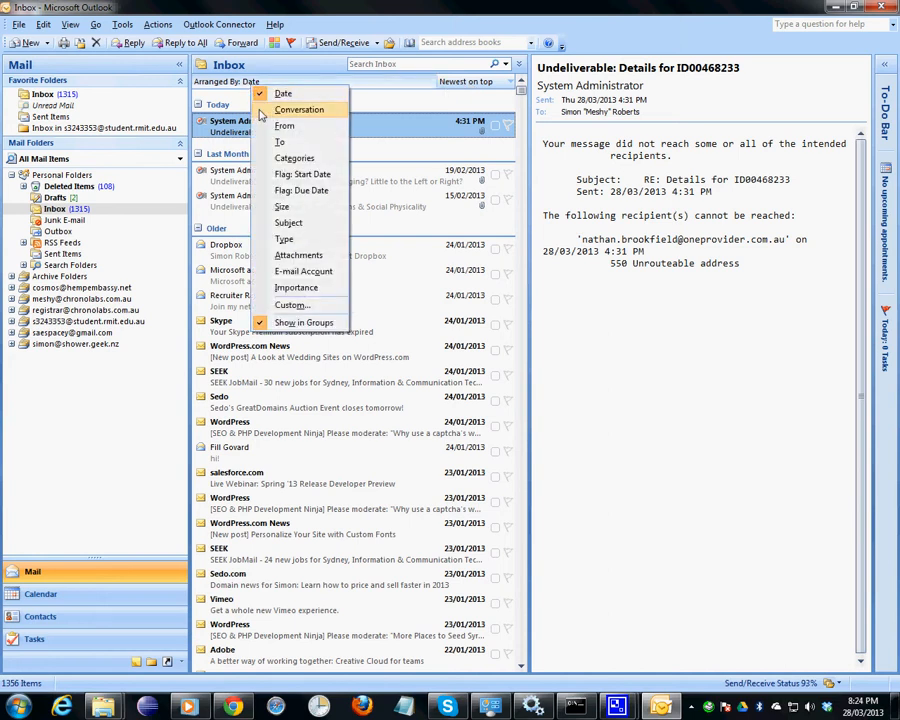
click(285, 125)
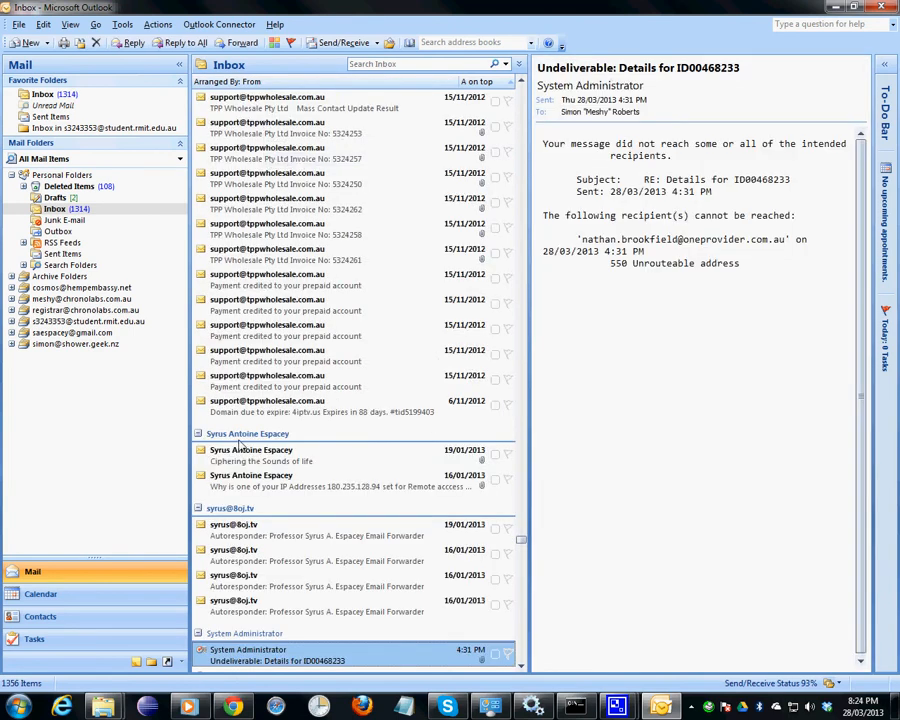
mouse_move(250, 449)
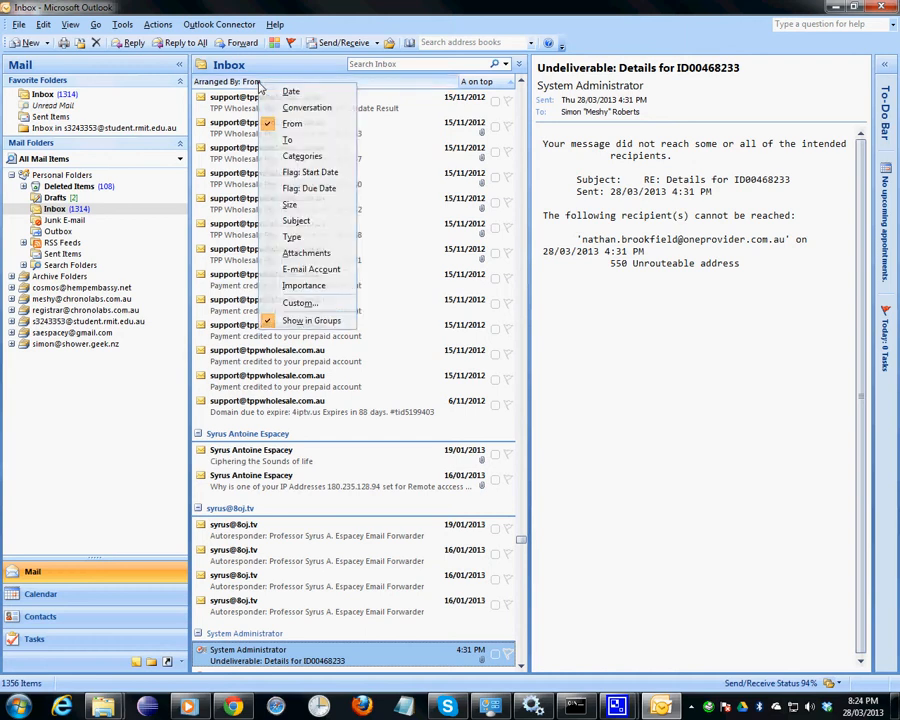
click(291, 91)
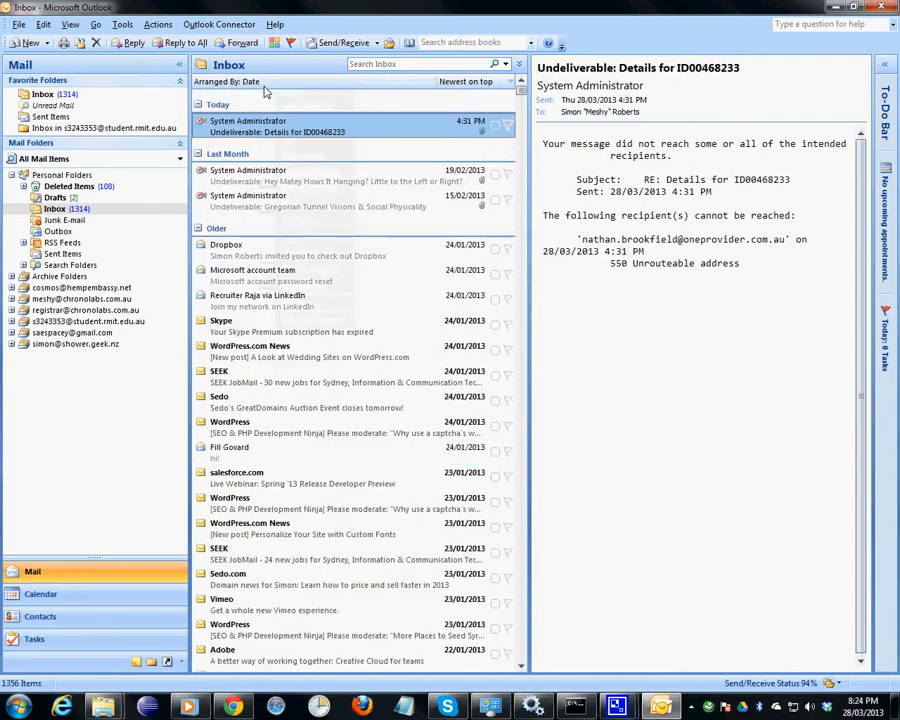
mouse_move(355, 158)
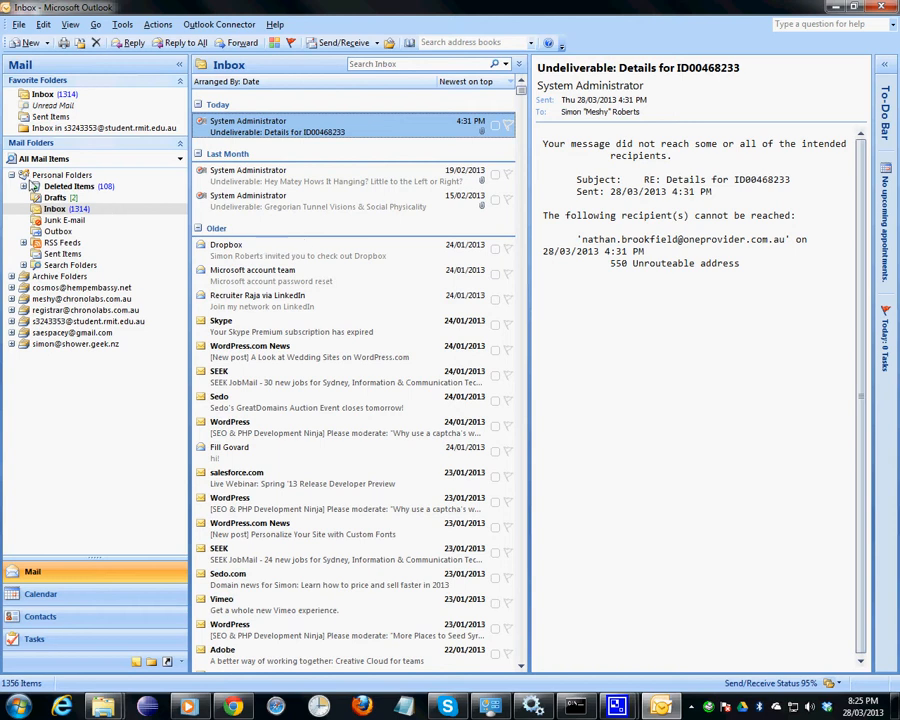
click(61, 174)
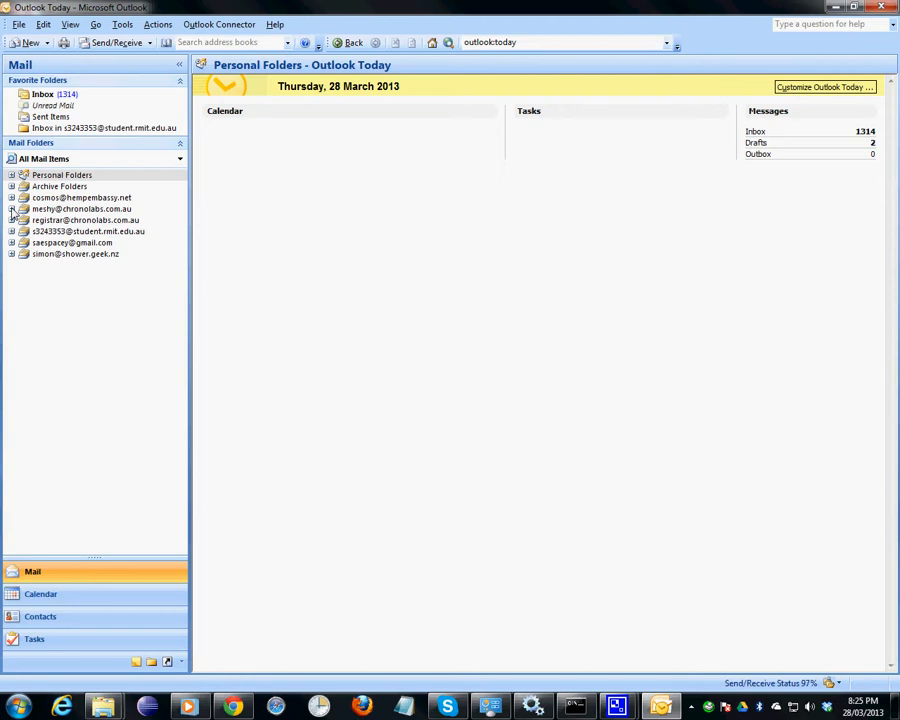
click(15, 208)
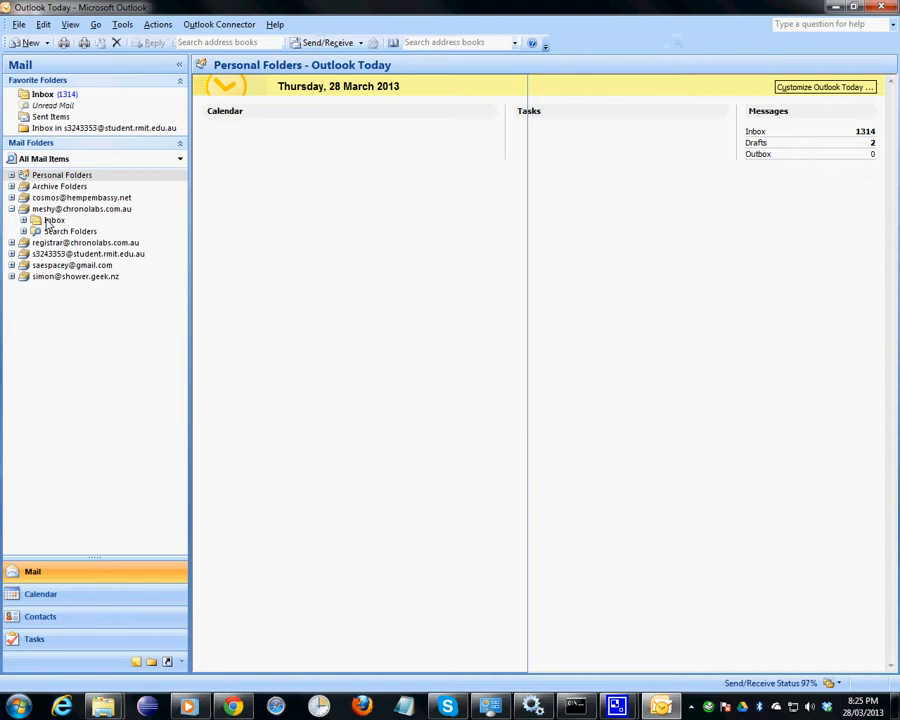
click(54, 220)
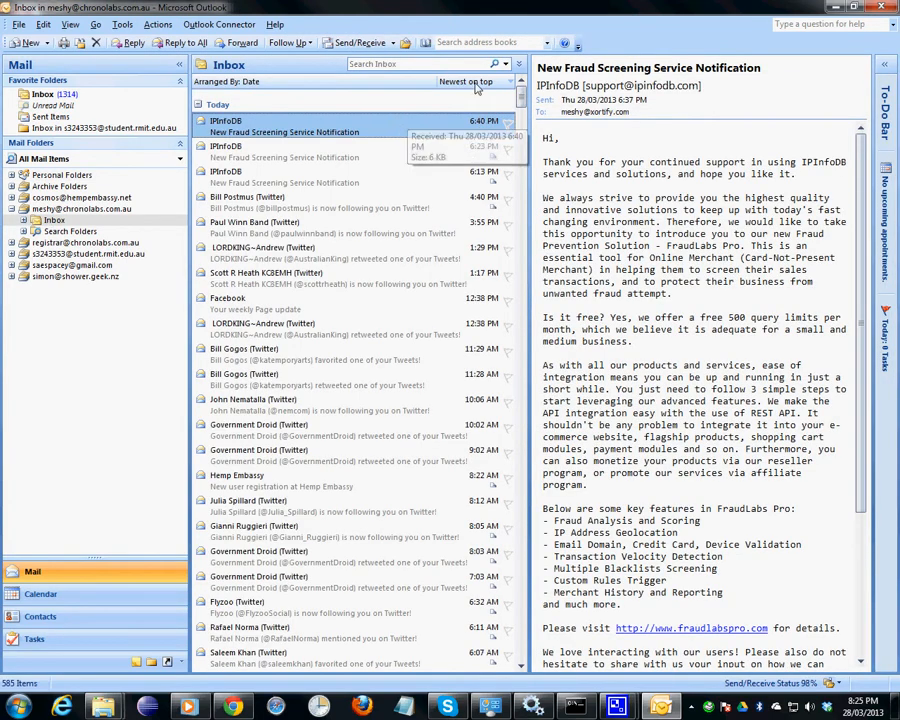
click(466, 81)
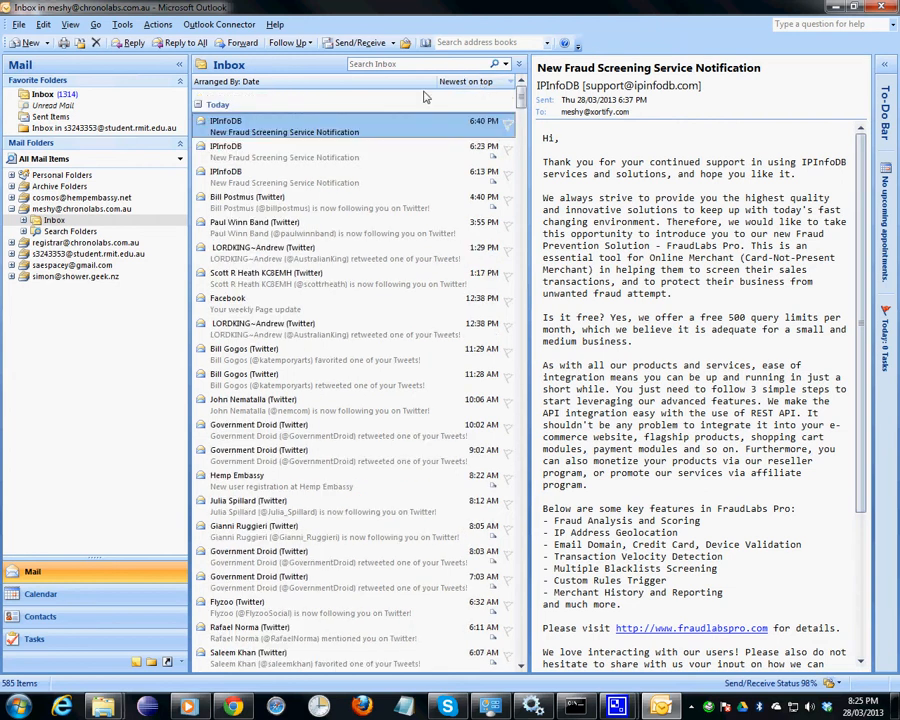
mouse_move(256, 87)
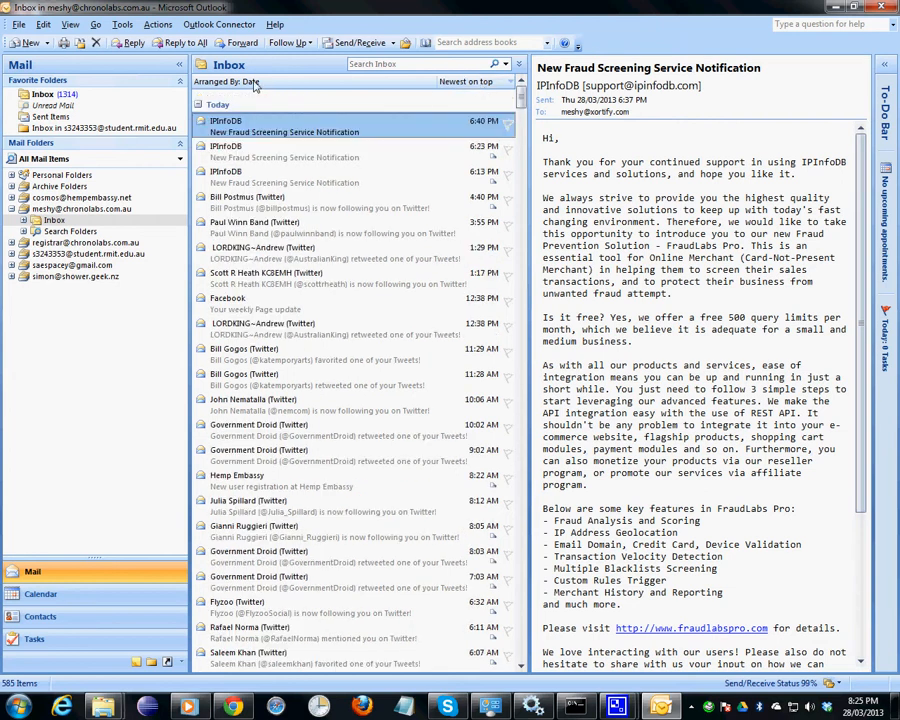
click(253, 81)
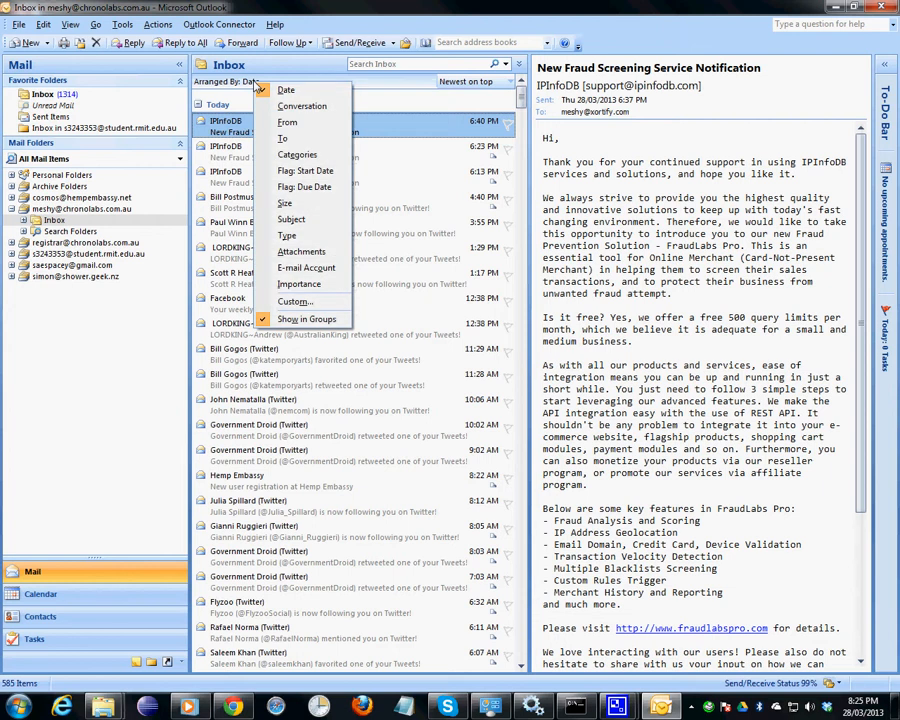
click(282, 138)
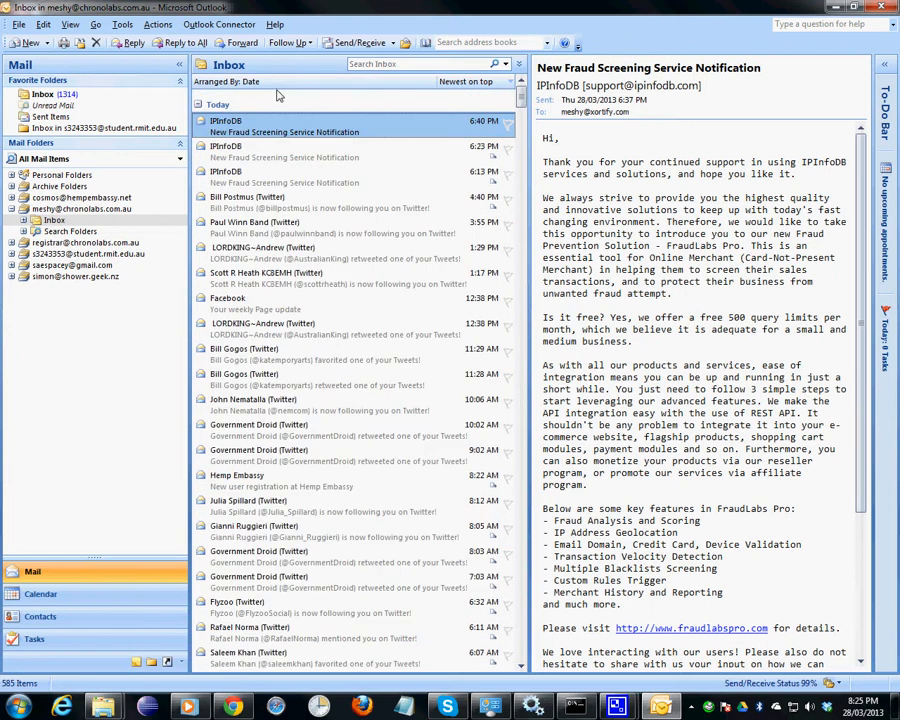
mouse_move(277, 95)
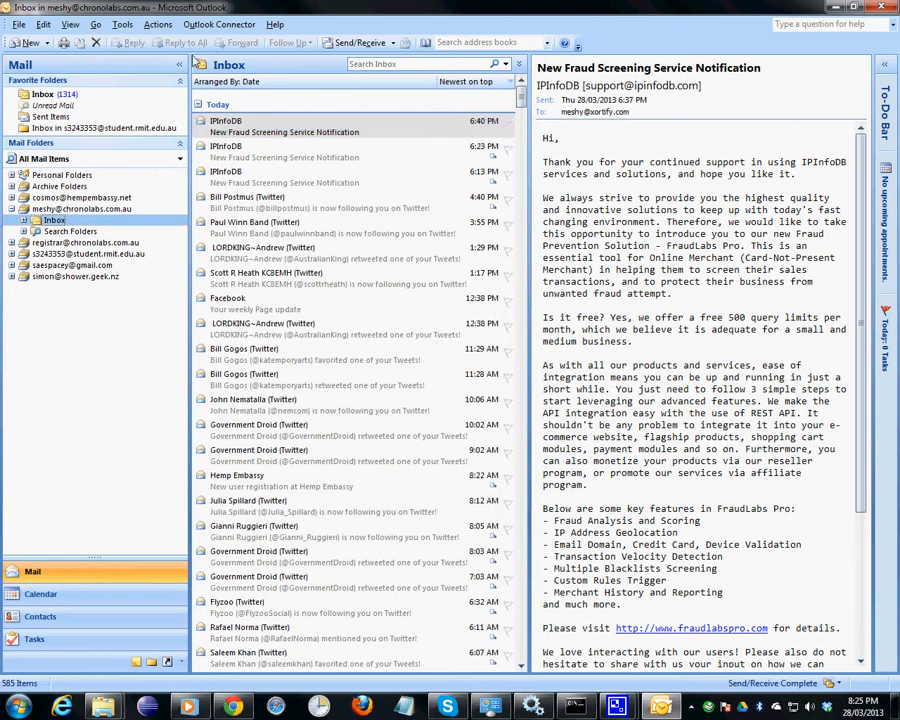
Show message preview lines without a reading pane, then scroll down the Inbox
click(157, 24)
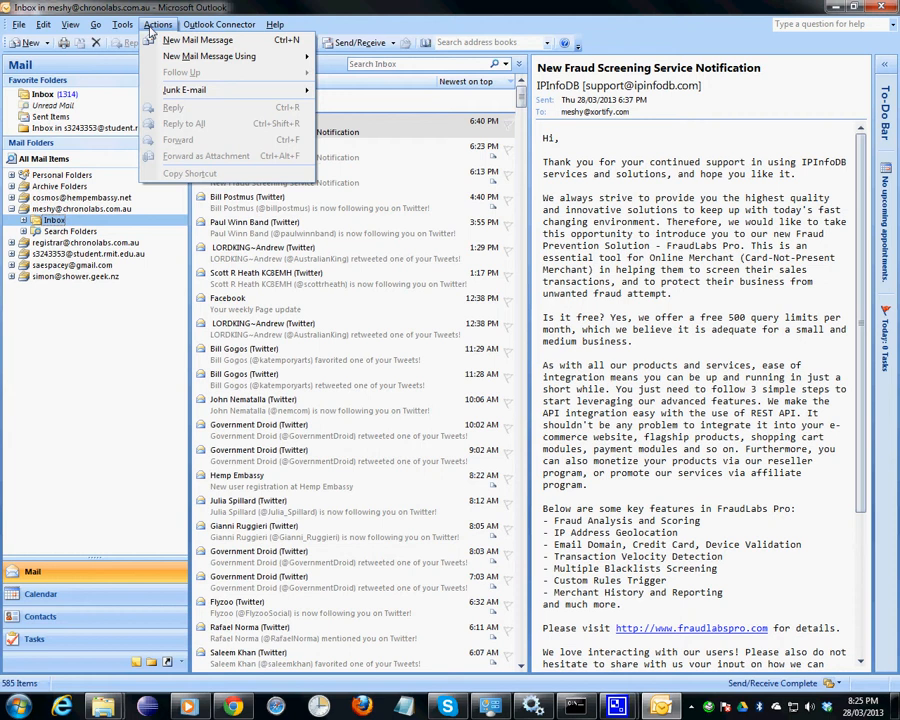
click(70, 24)
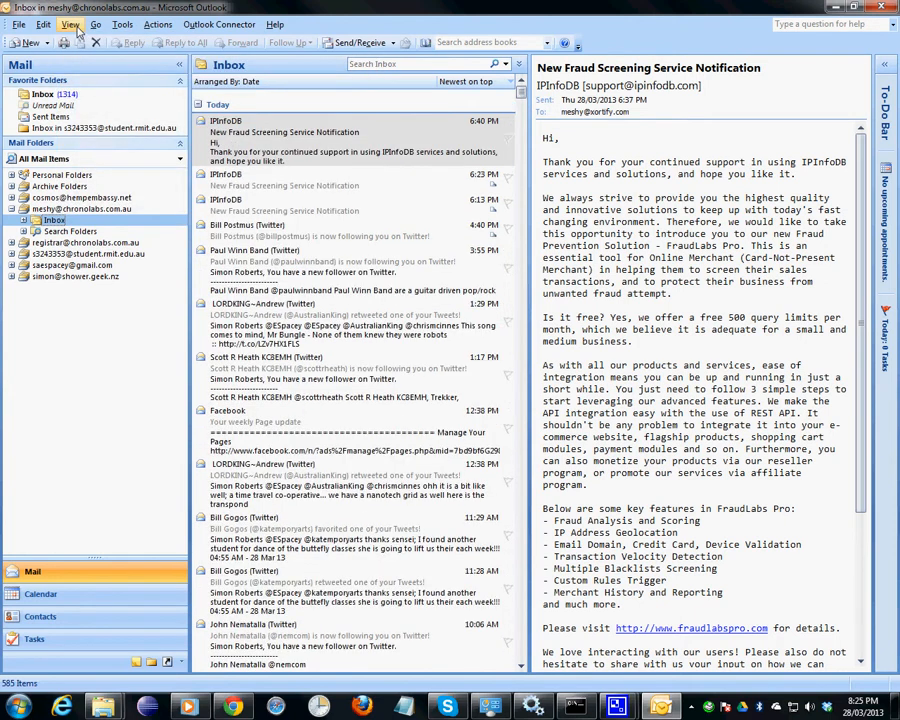
mouse_move(315, 197)
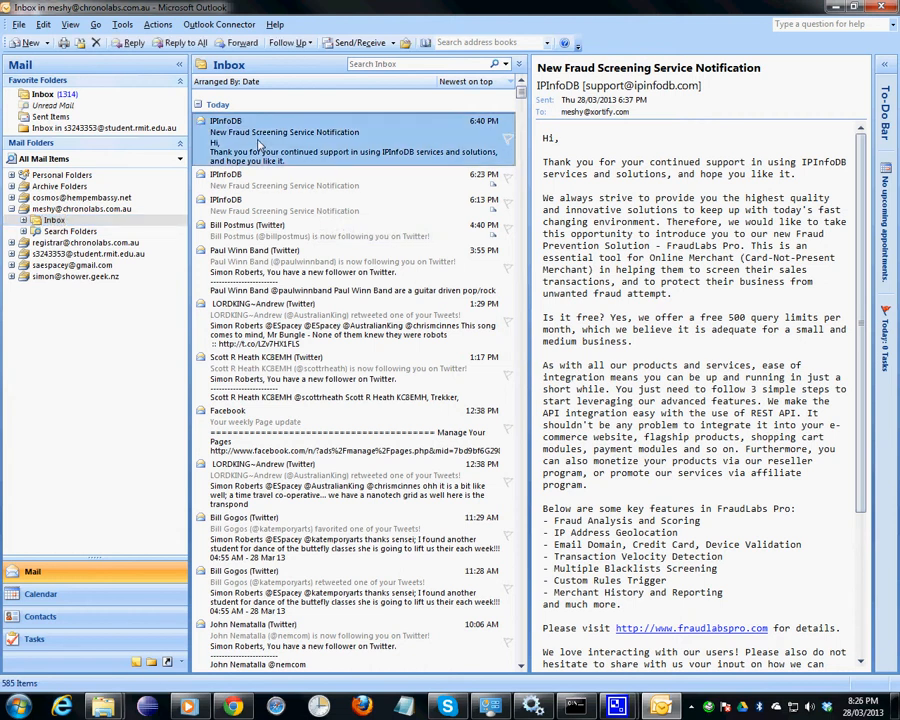
scroll(down, 3)
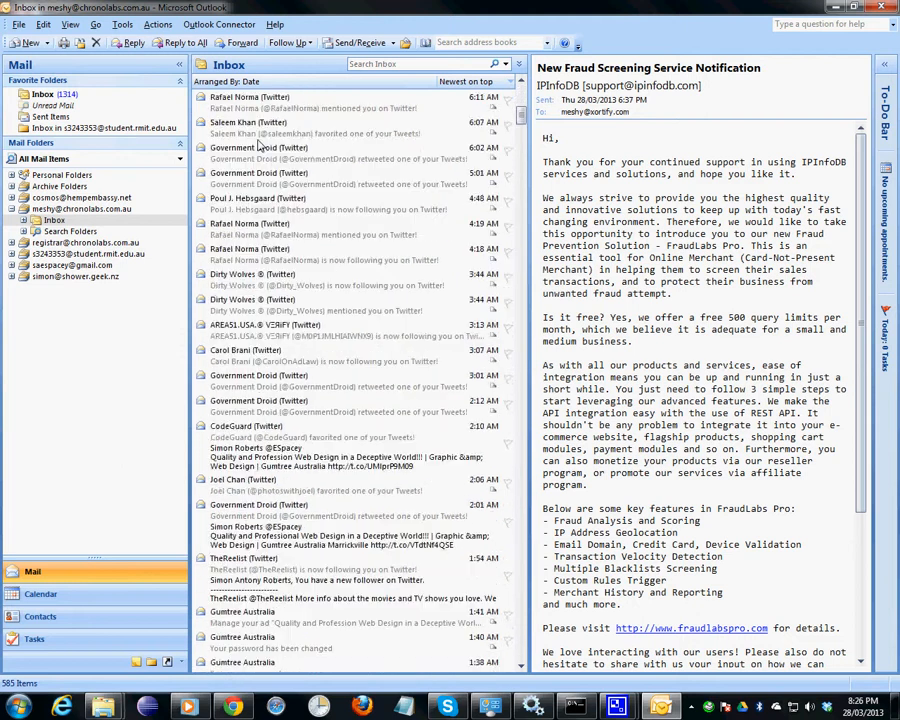
scroll(down, 3)
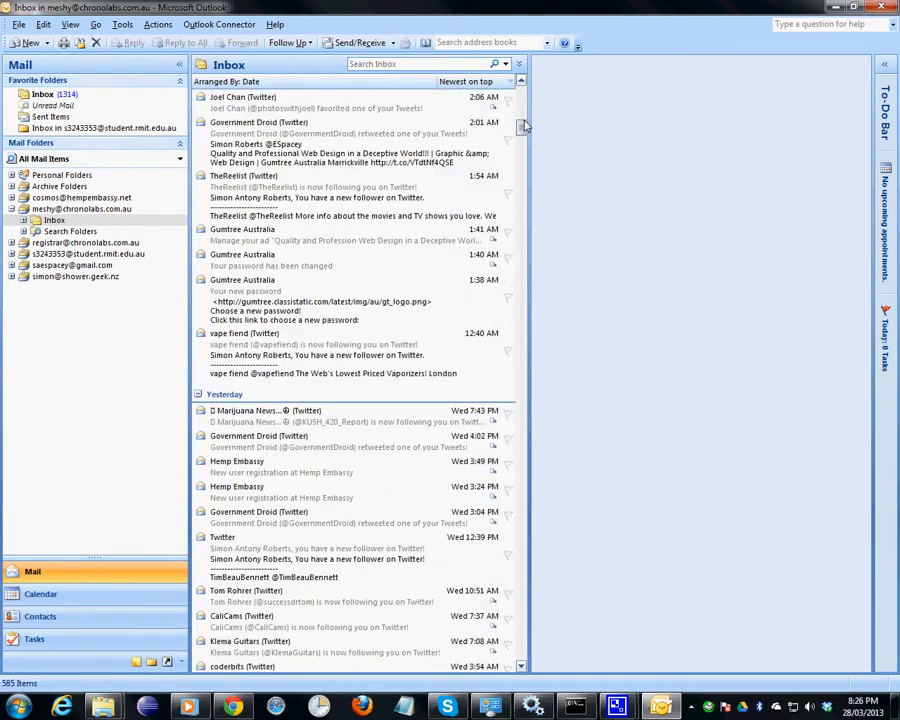
scroll(down, 3)
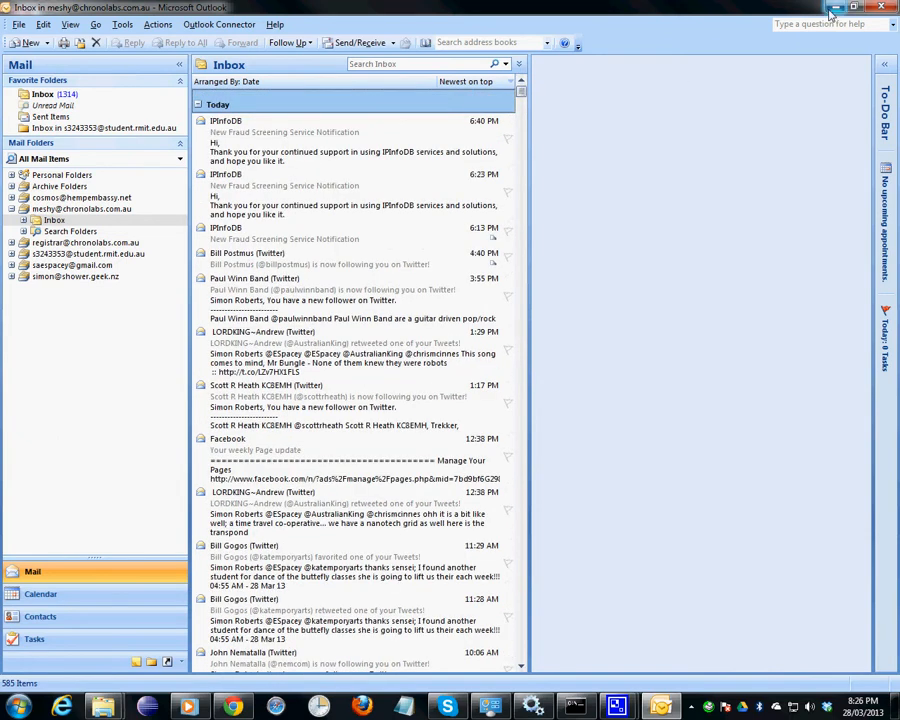
mouse_move(833, 15)
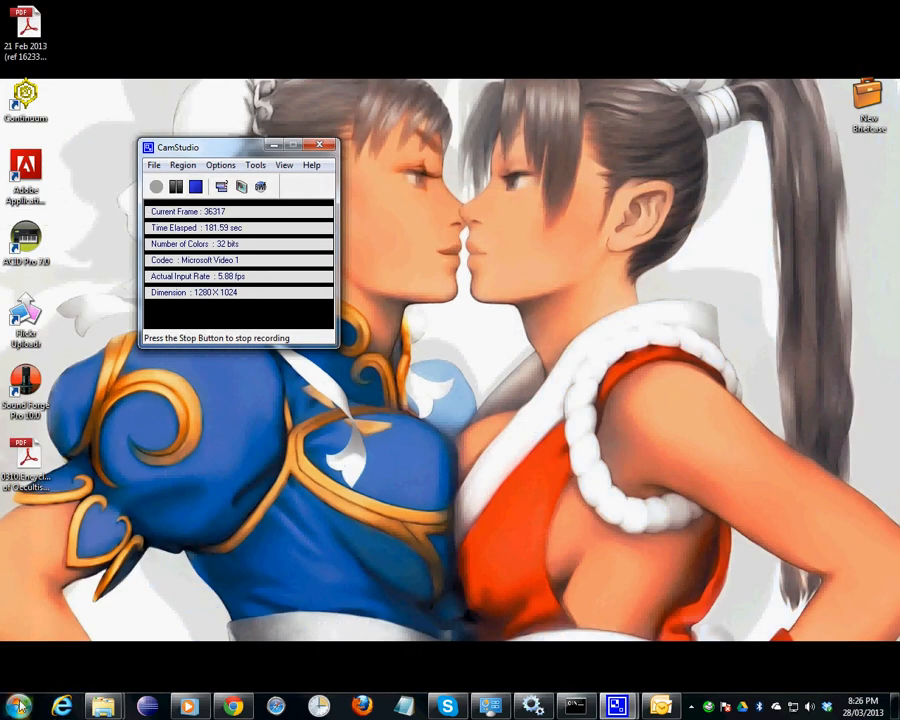
Launch Windows Live Mail, dismiss the default email prompt, and maximize on the Gmail Inbox
click(18, 706)
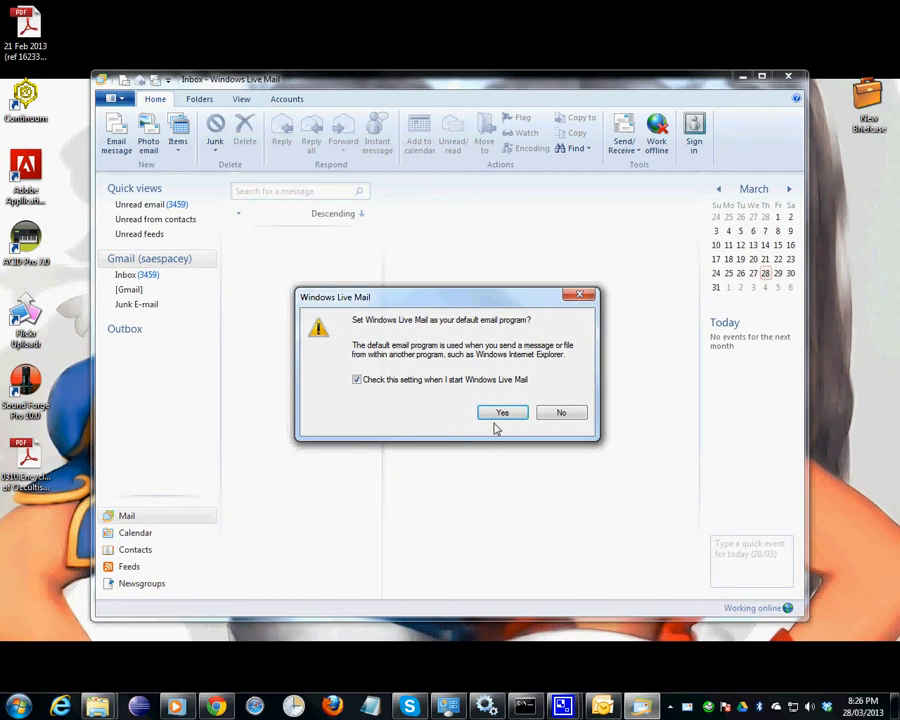
click(357, 379)
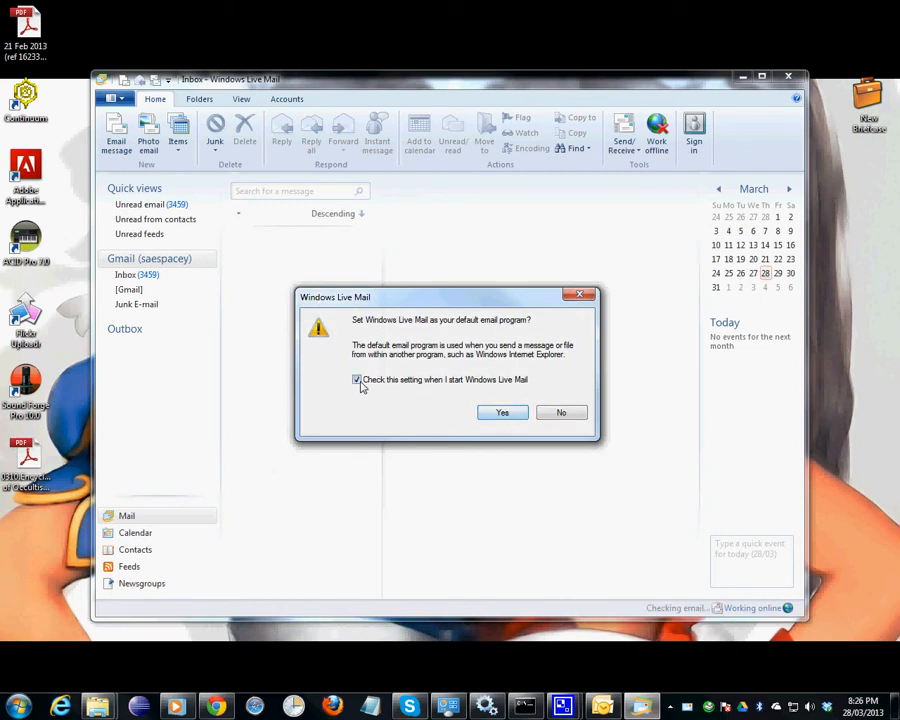
click(561, 412)
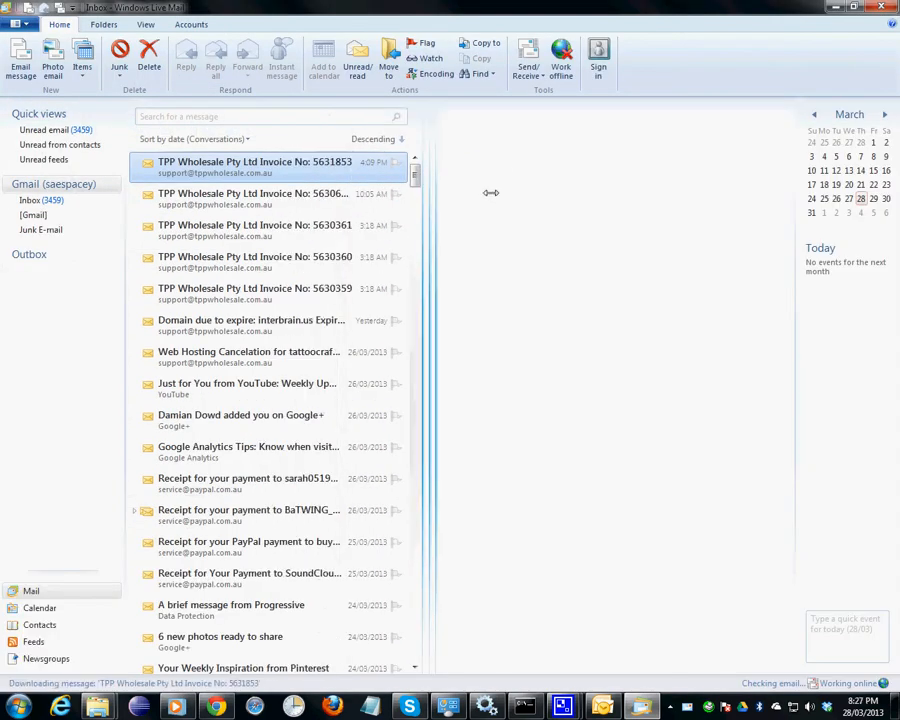
Widen the message list, sort the Gmail Inbox by From, then back to Date
click(255, 167)
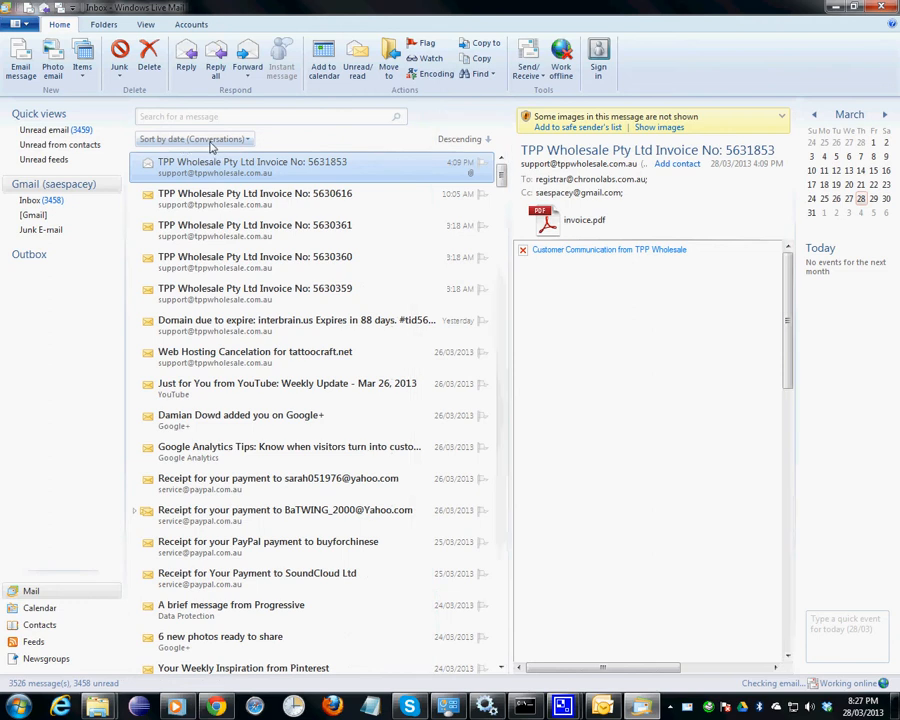
click(190, 138)
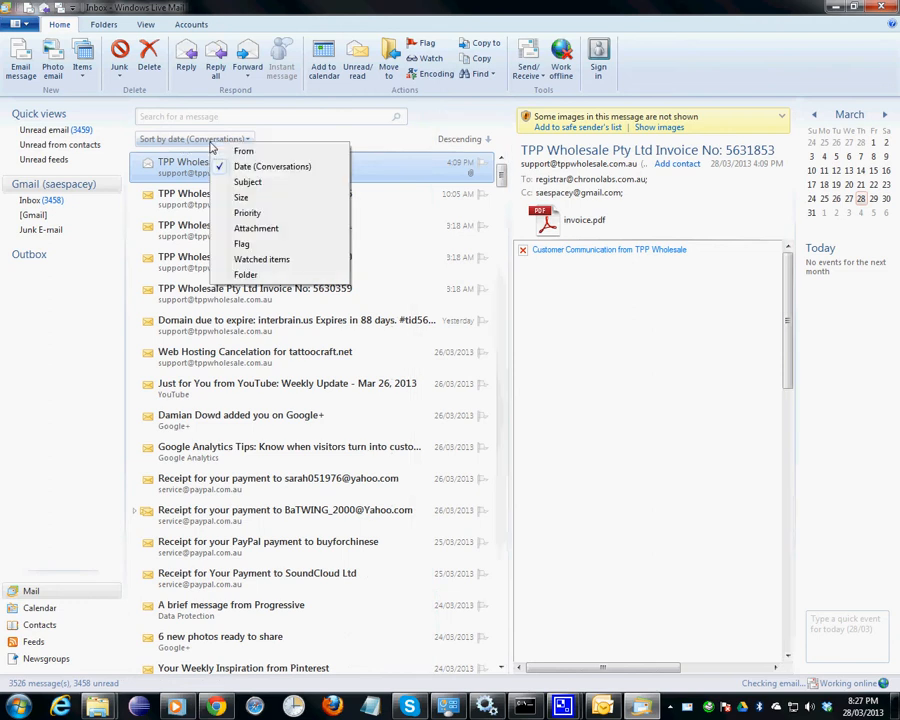
click(244, 151)
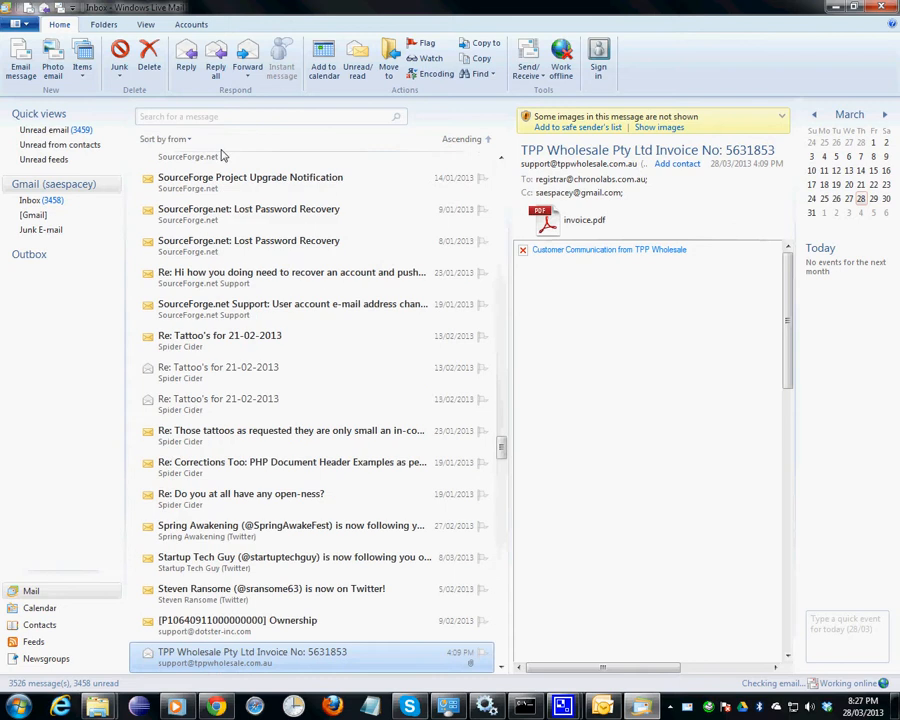
click(166, 139)
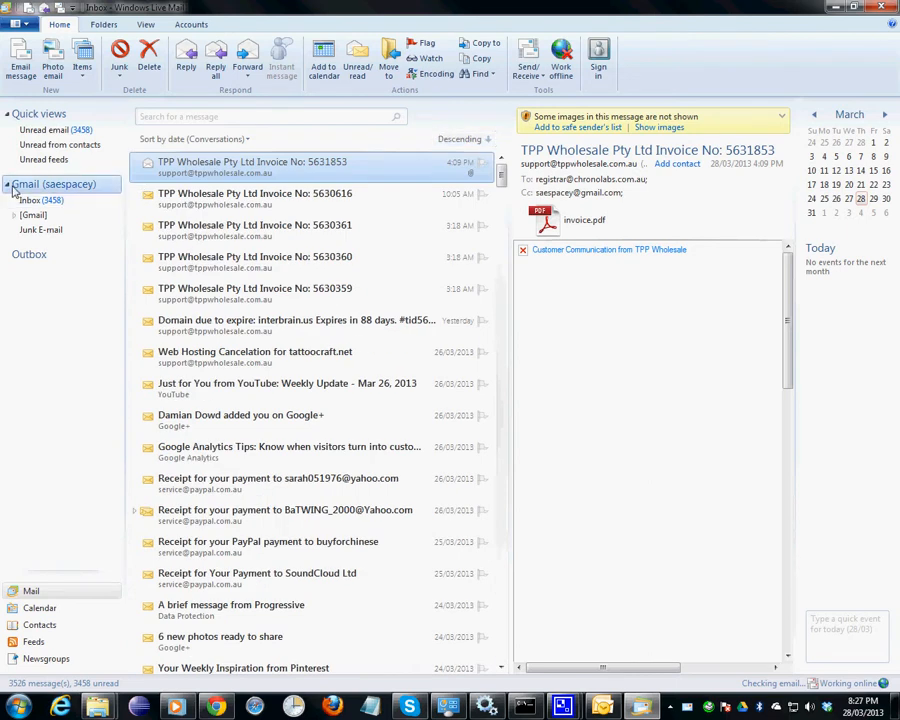
Collapse Quick views and expand Gmail (saespacey) down to its [Gmail] subfolders
click(7, 184)
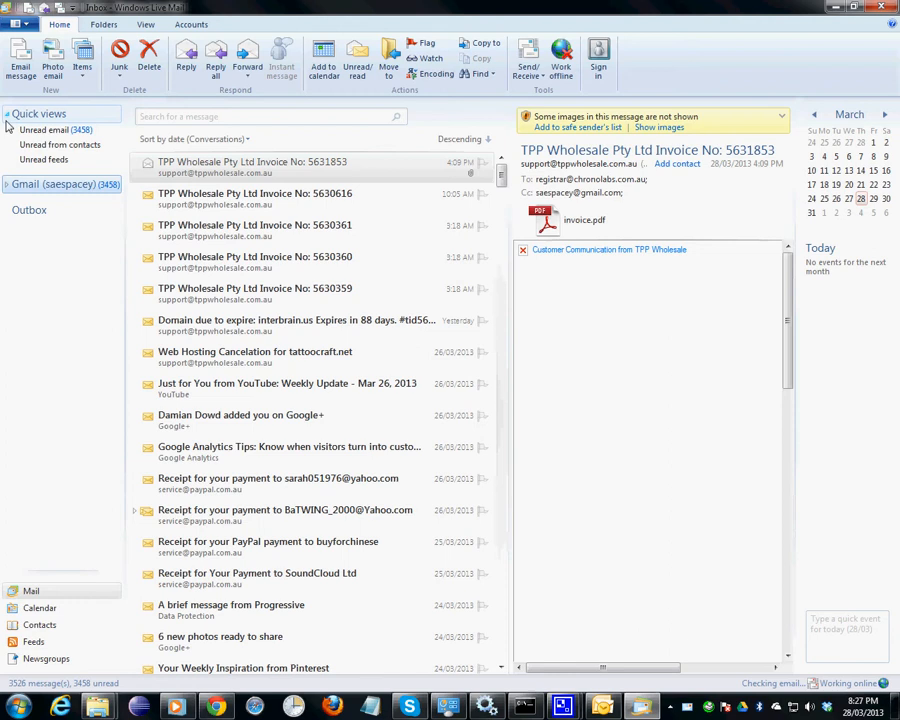
click(10, 113)
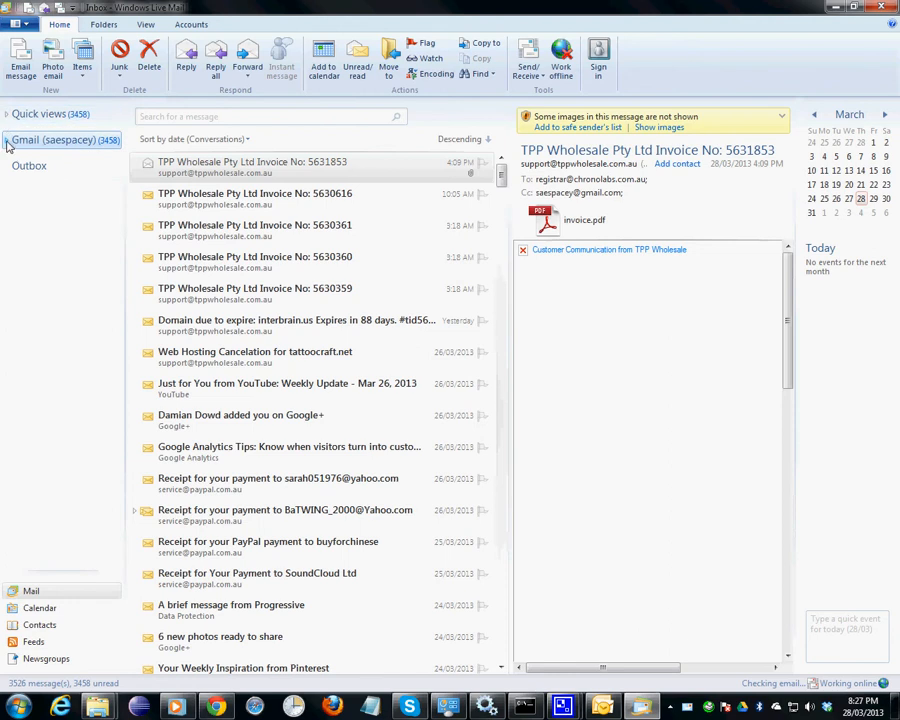
click(7, 139)
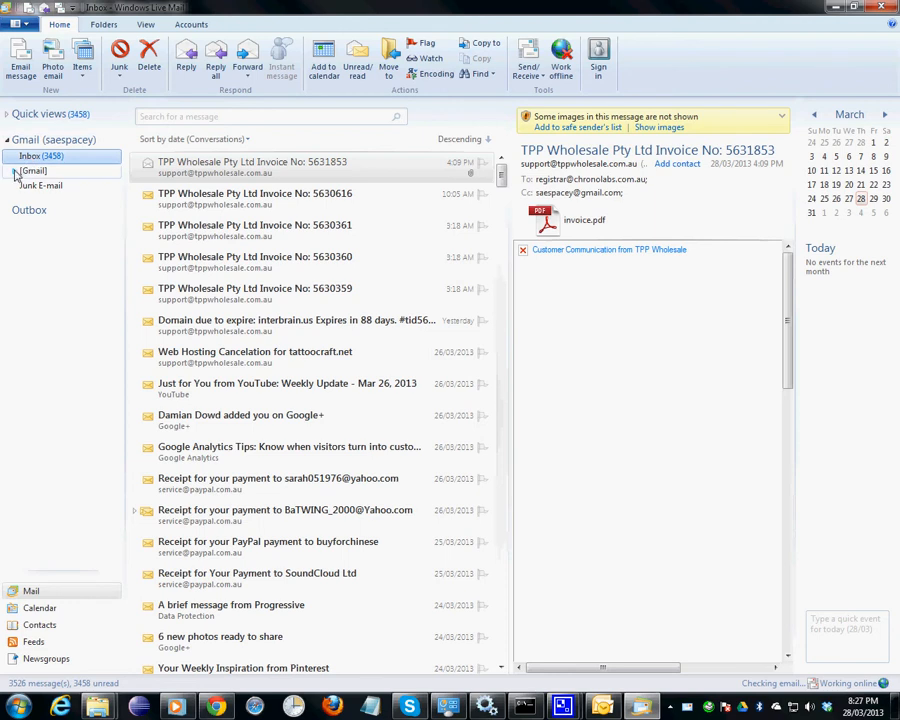
click(16, 170)
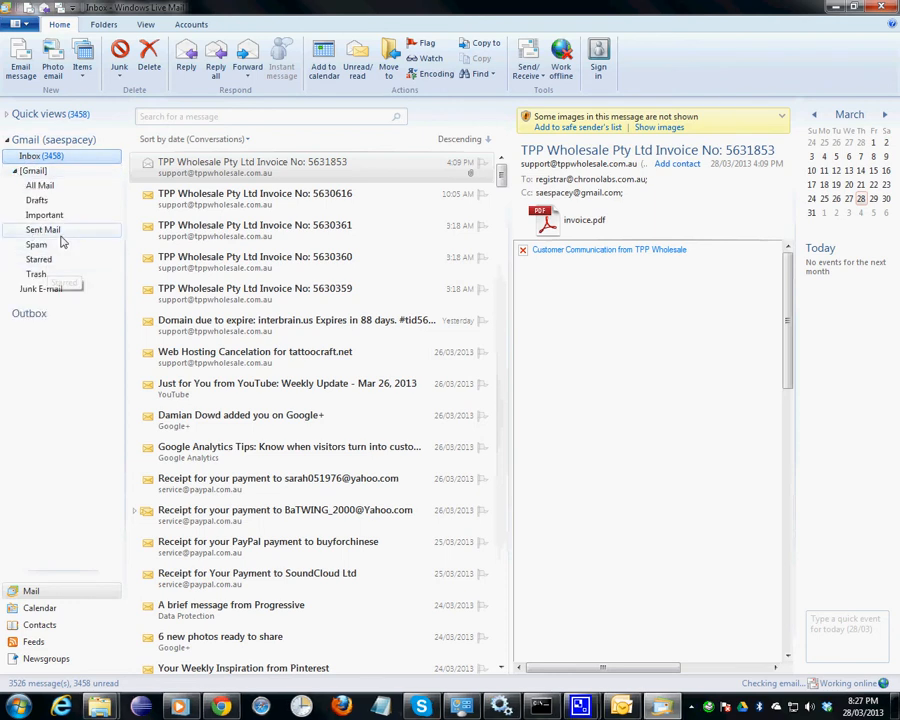
mouse_move(237, 167)
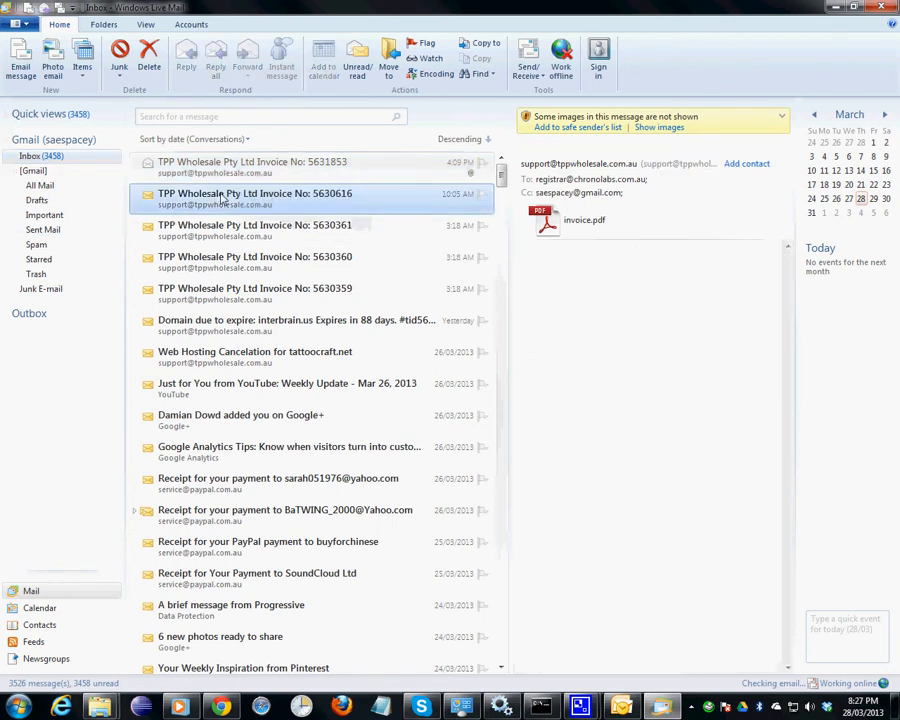
Read the second TPP Wholesale invoice and scroll through older inbox messages
click(254, 198)
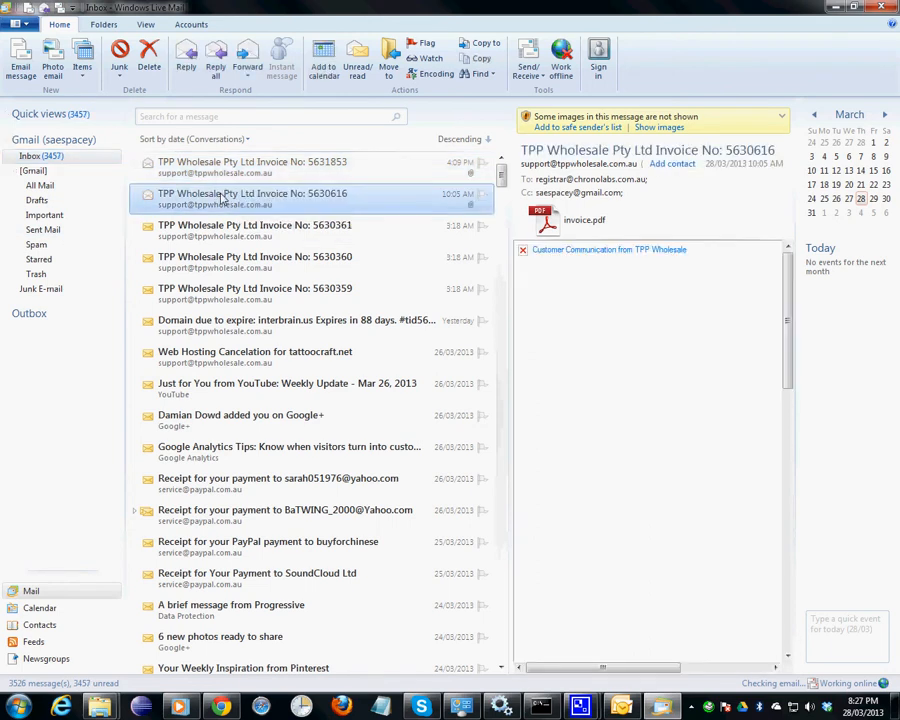
scroll(down, 3)
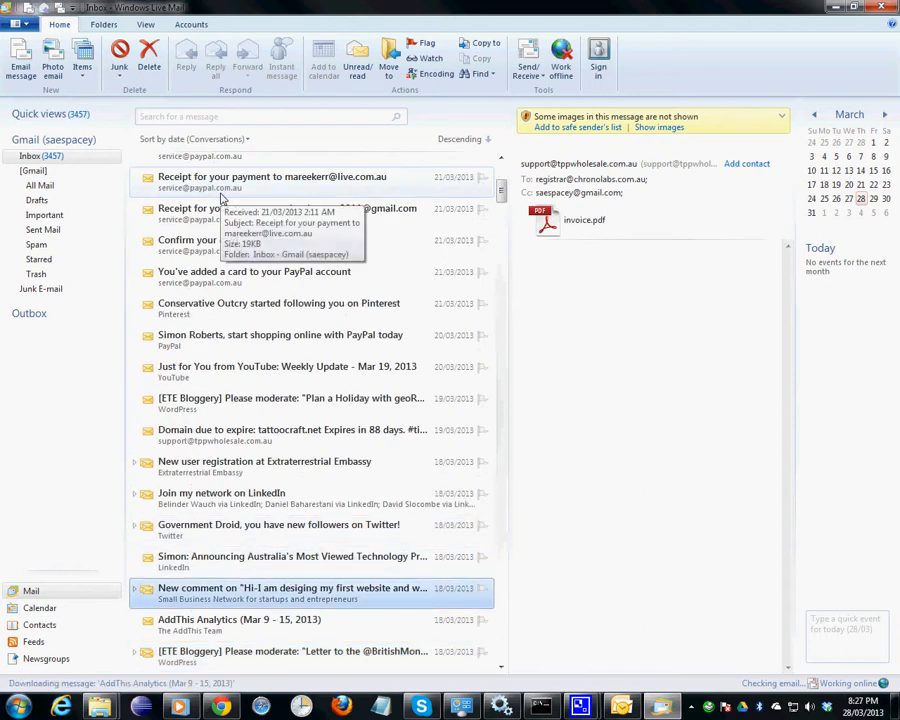
click(290, 588)
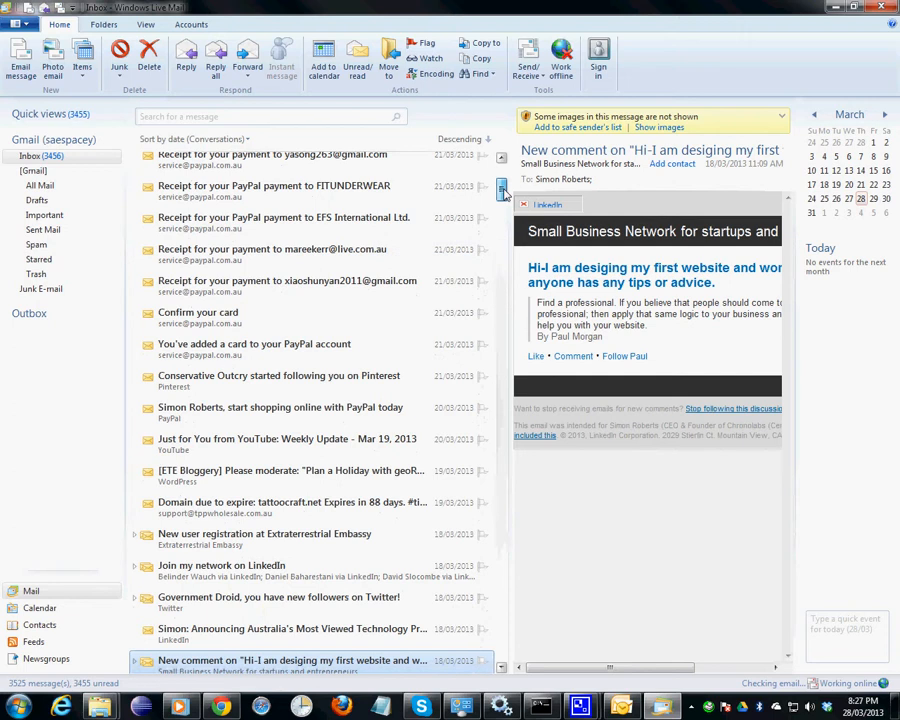
scroll(down, 3)
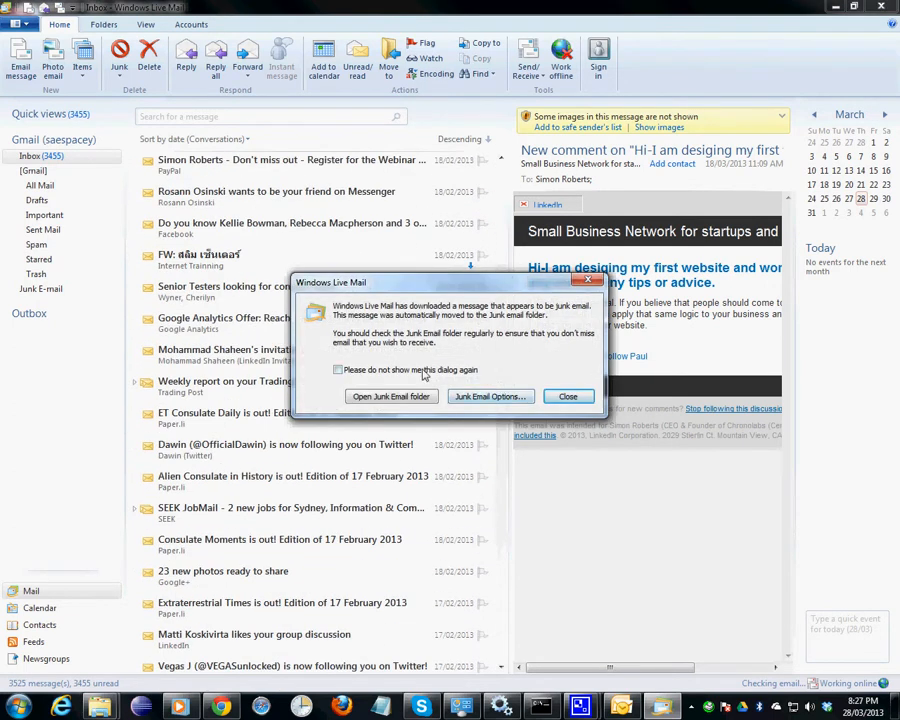
Close the junk email notice, scroll further, and collapse then re-expand the Gmail account
click(567, 396)
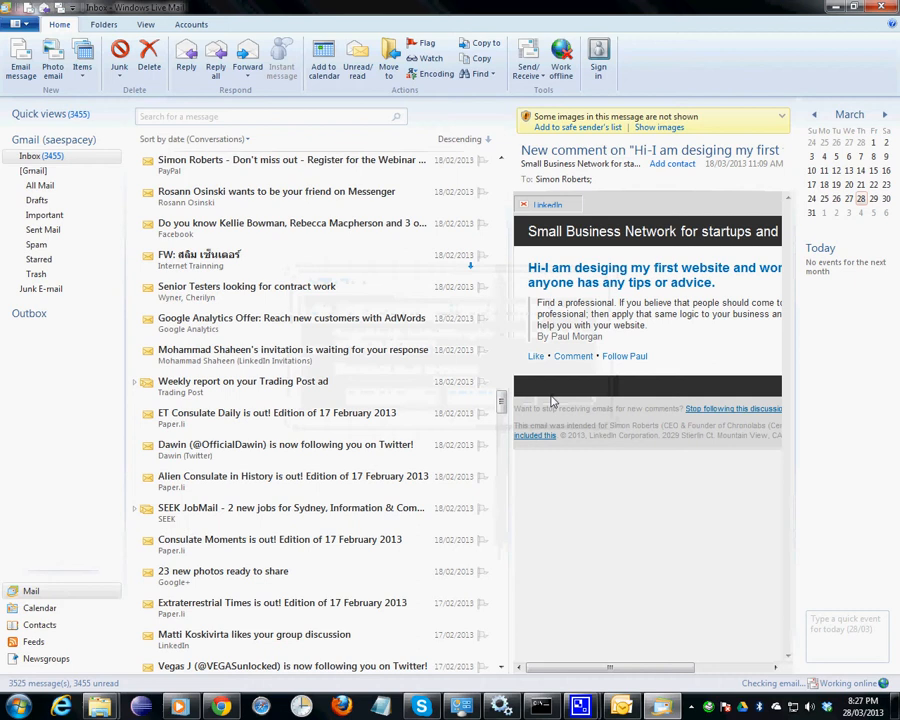
scroll(down, 3)
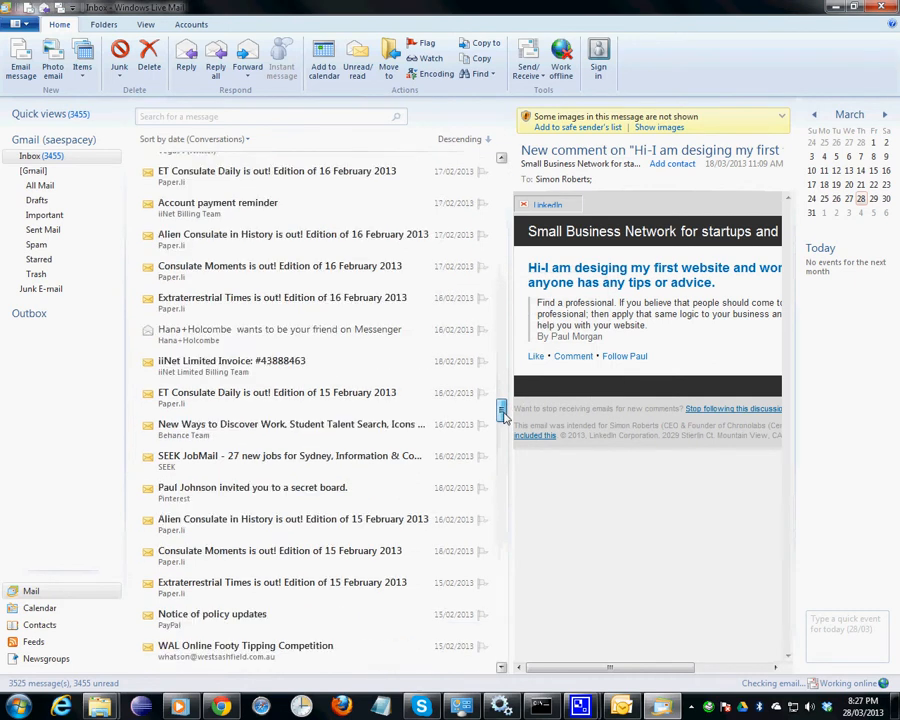
scroll(down, 3)
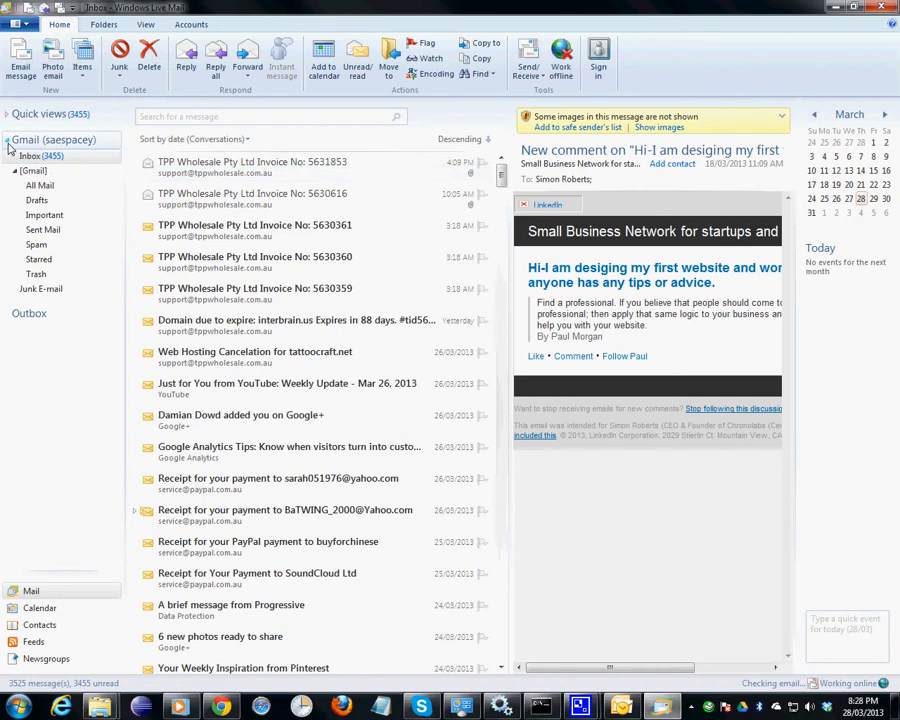
click(7, 139)
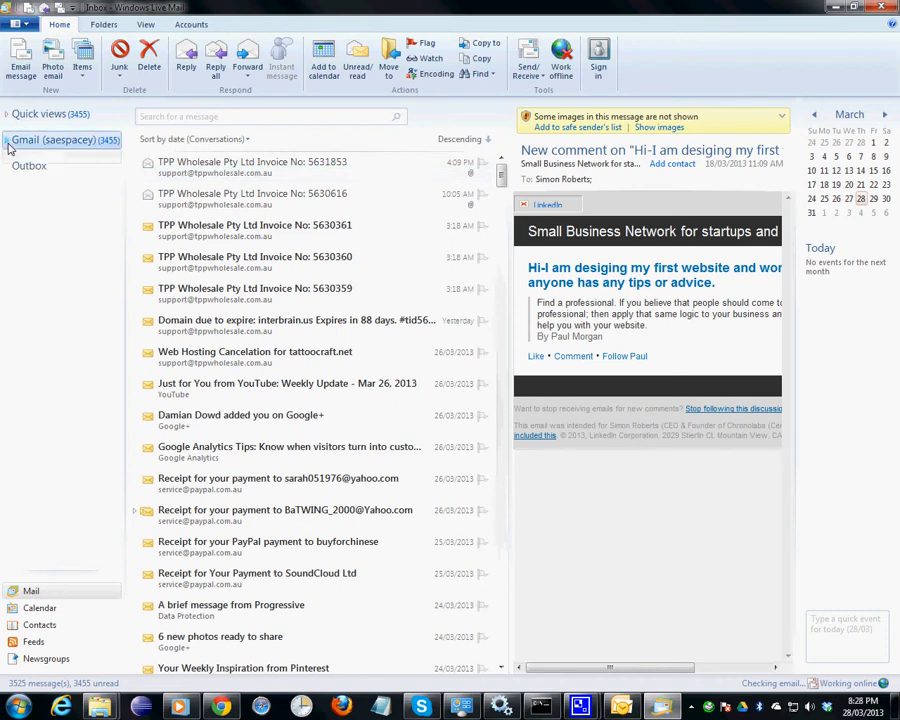
click(7, 139)
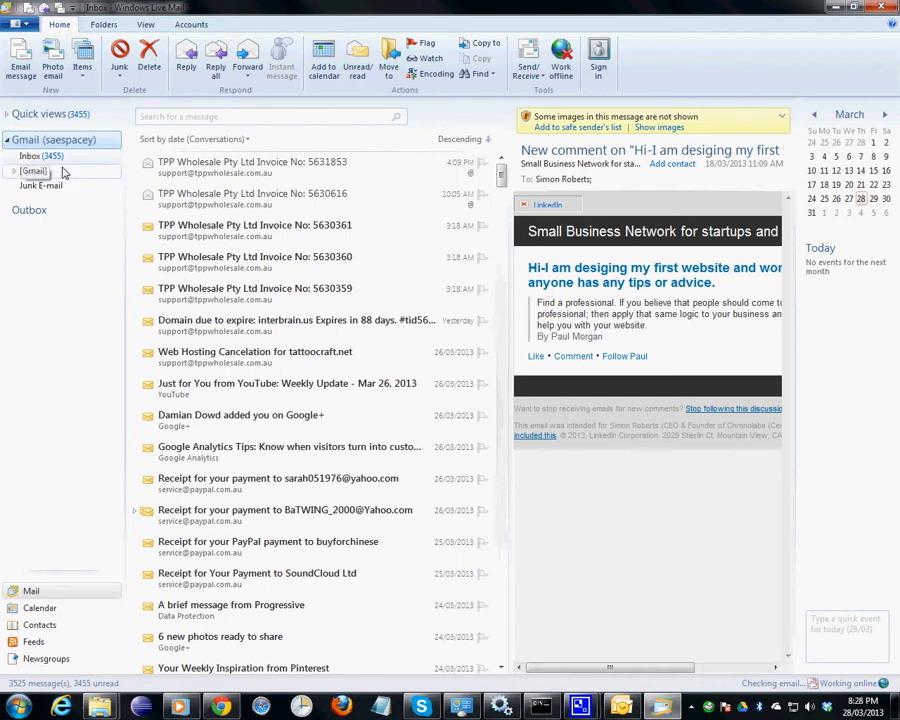